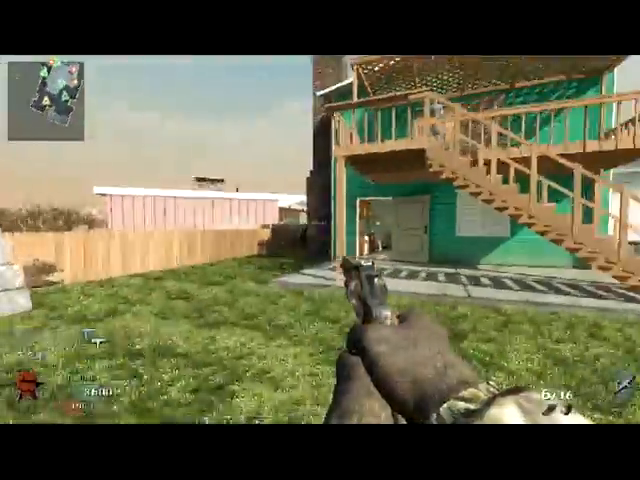
pyautogui.click(320, 300)
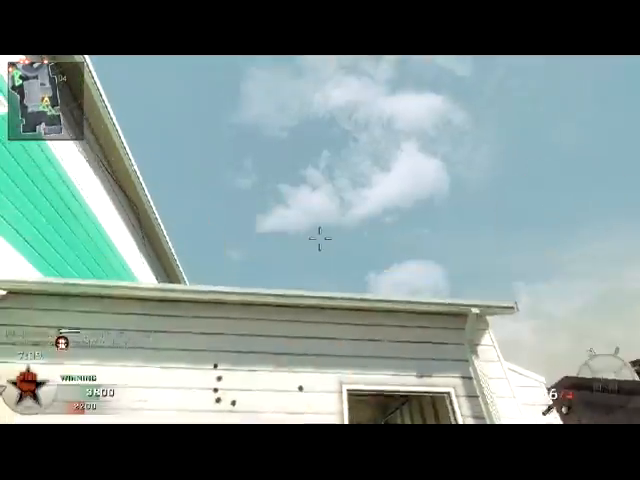
pyautogui.moveTo(320, 240)
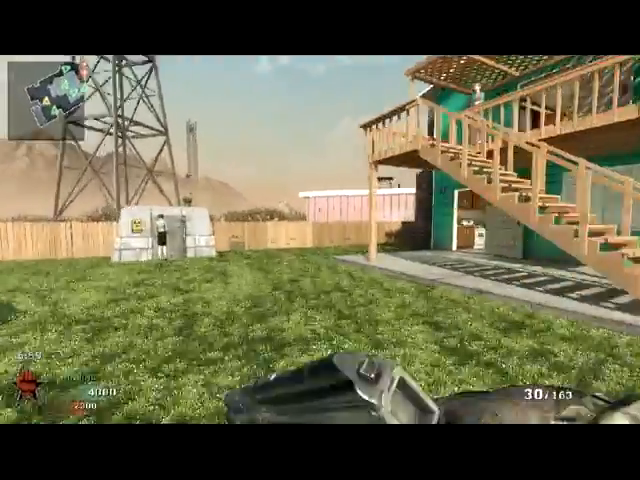
pyautogui.moveTo(320, 240)
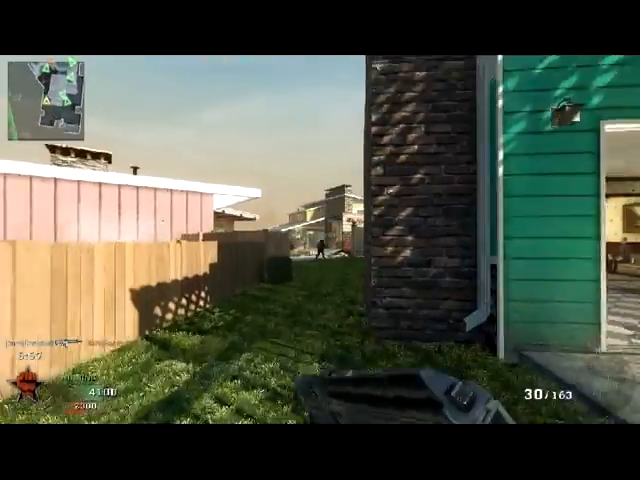